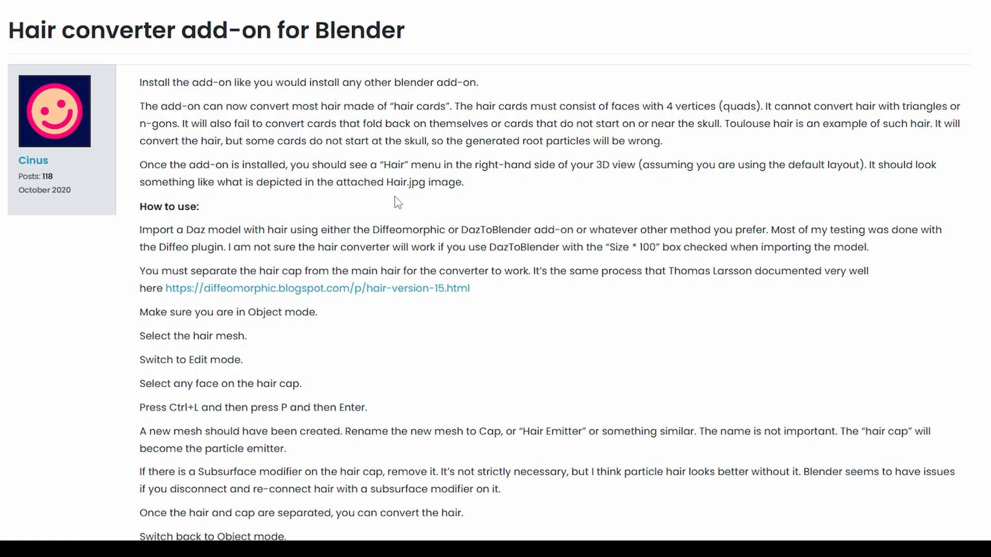
Back on the WorldMap level, export the Maya_VikingFace asset via Asset Actions > Export.
scroll("down", 3)
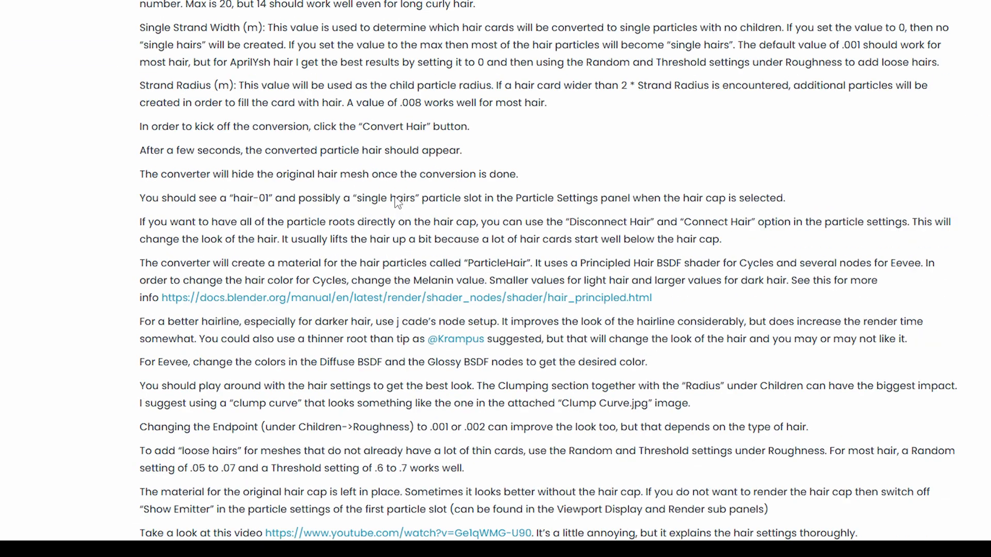
scroll("down", 3)
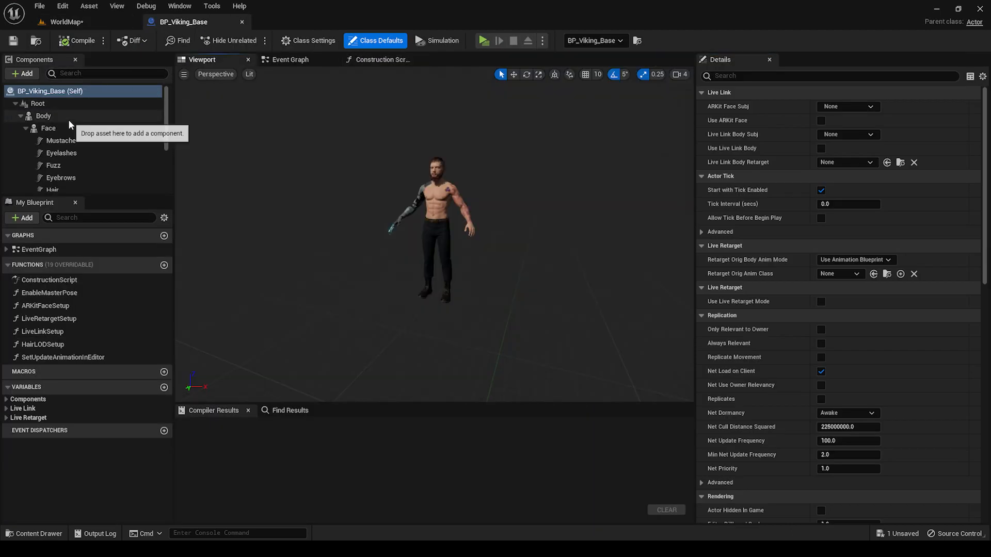
left_click(48, 128)
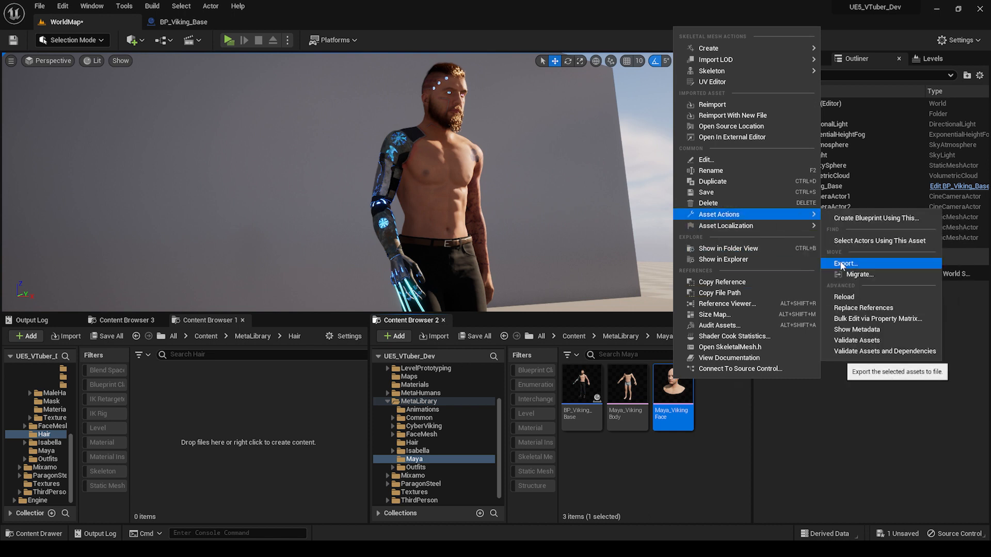
left_click(845, 264)
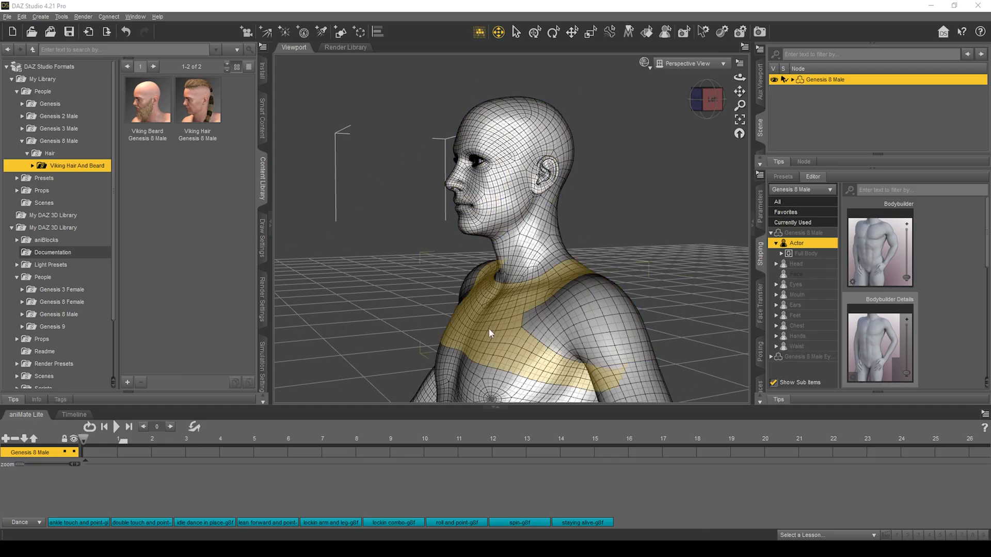
mouse_move(423, 286)
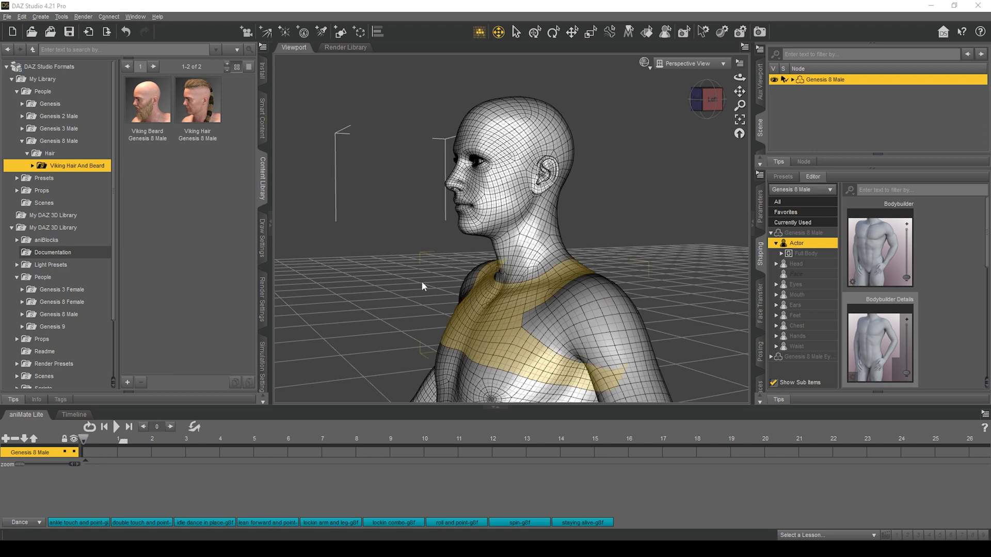
Apply Viking Hair to Genesis 8 Male and send it with Daz To Blender, accepting the bridge settings.
left_click(197, 99)
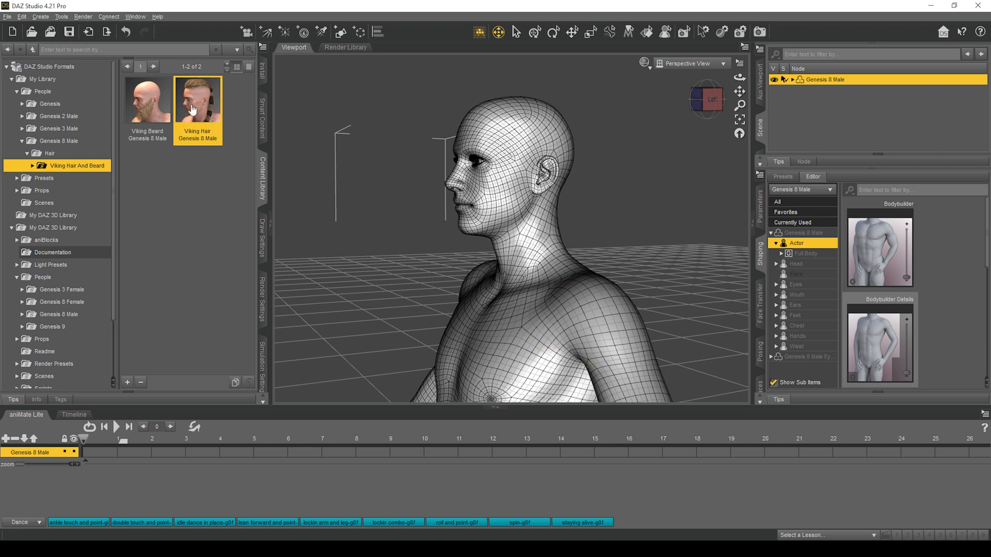
double_click(197, 99)
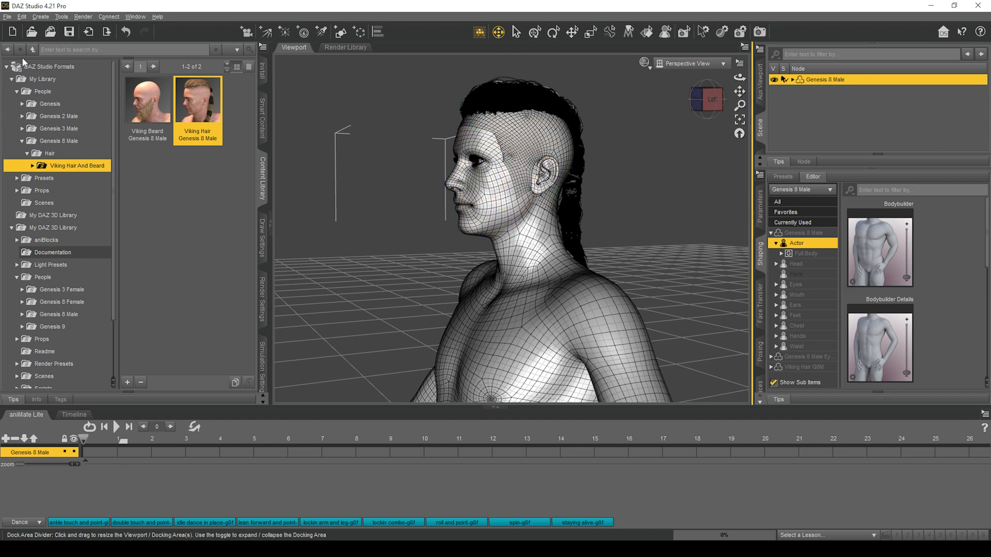
left_click(8, 16)
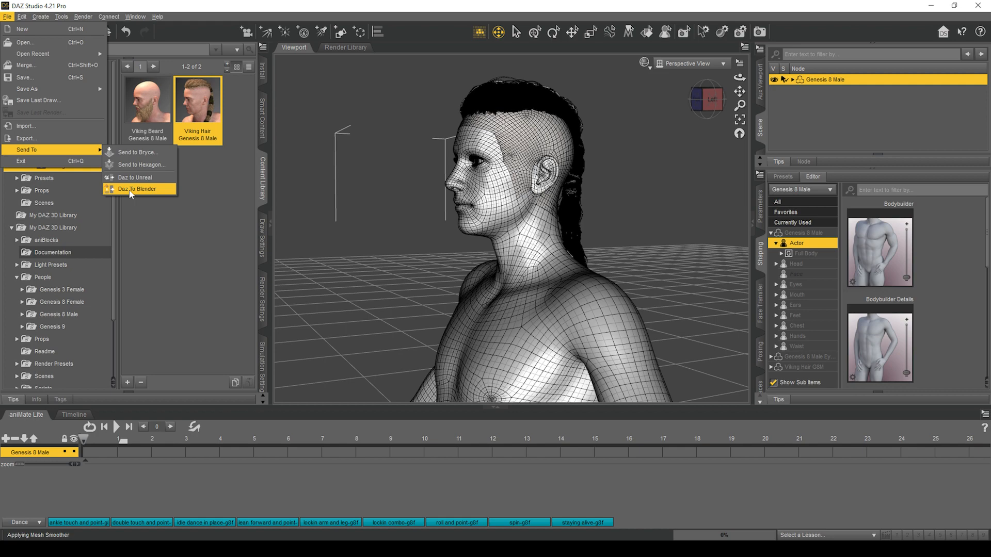
left_click(136, 189)
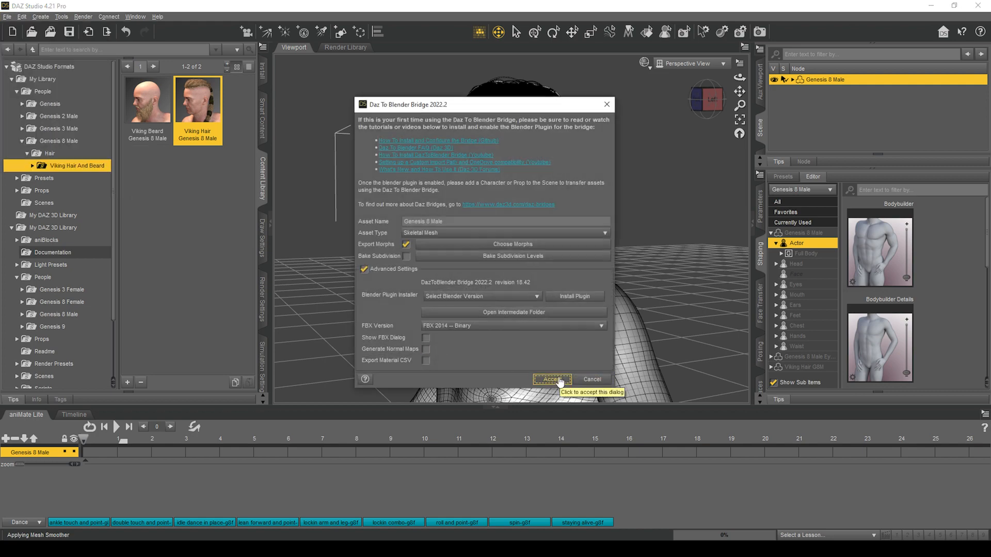
left_click(552, 378)
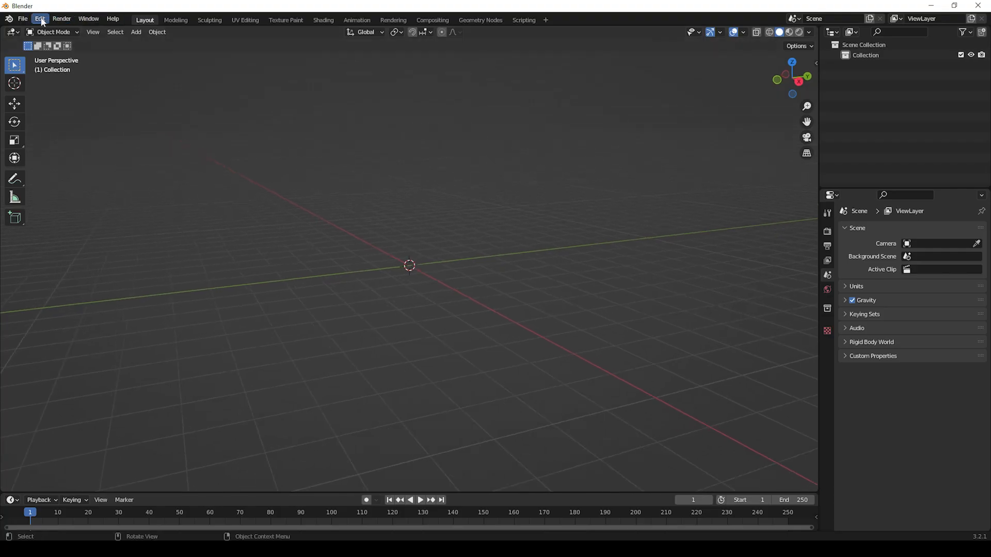
Verify the Hair Converter and DazToBlender add-ons are enabled in Preferences.
left_click(39, 18)
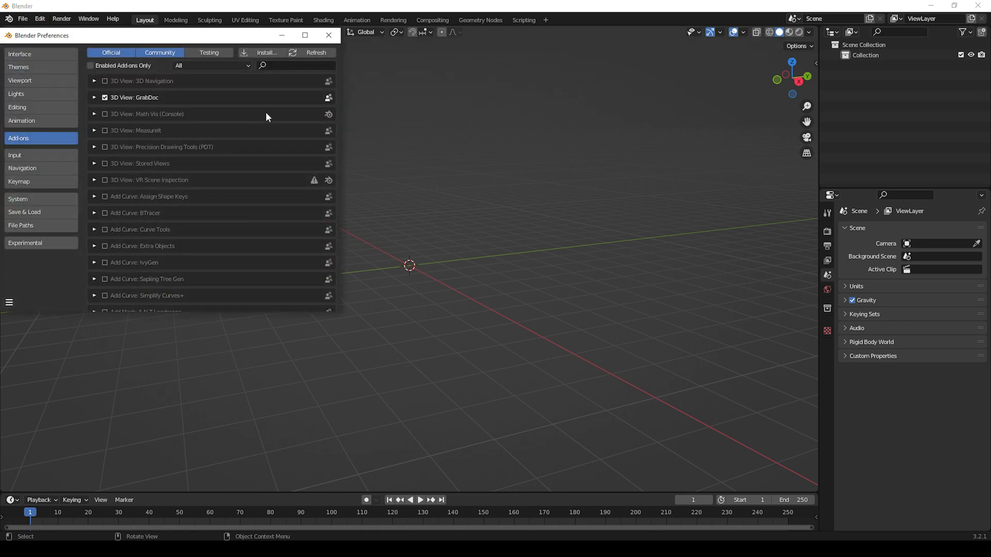
type("hi")
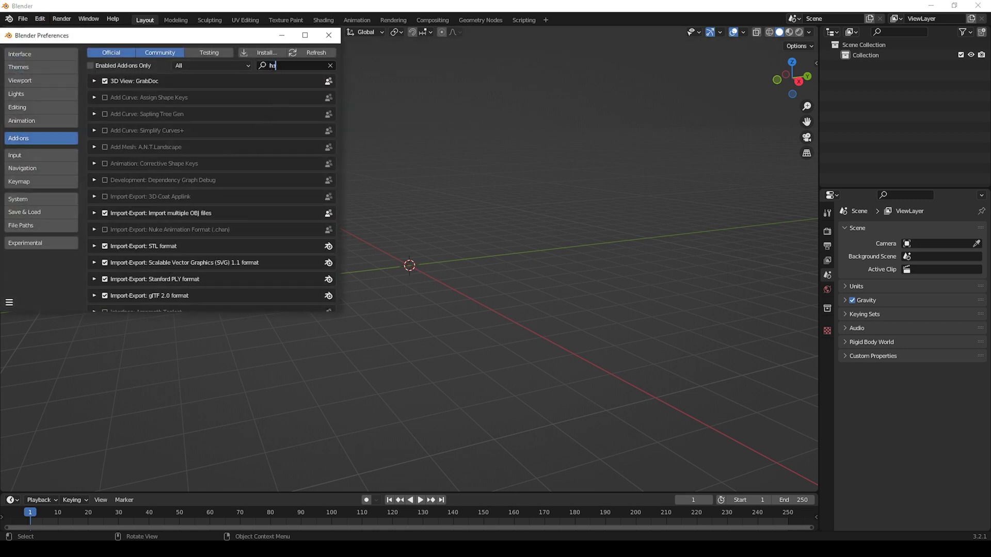
type("air")
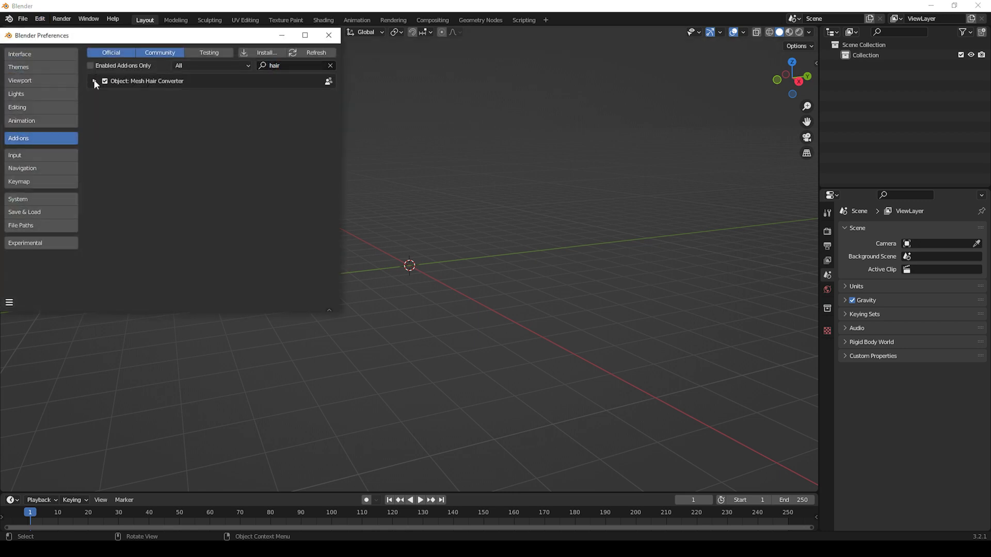
type("daz")
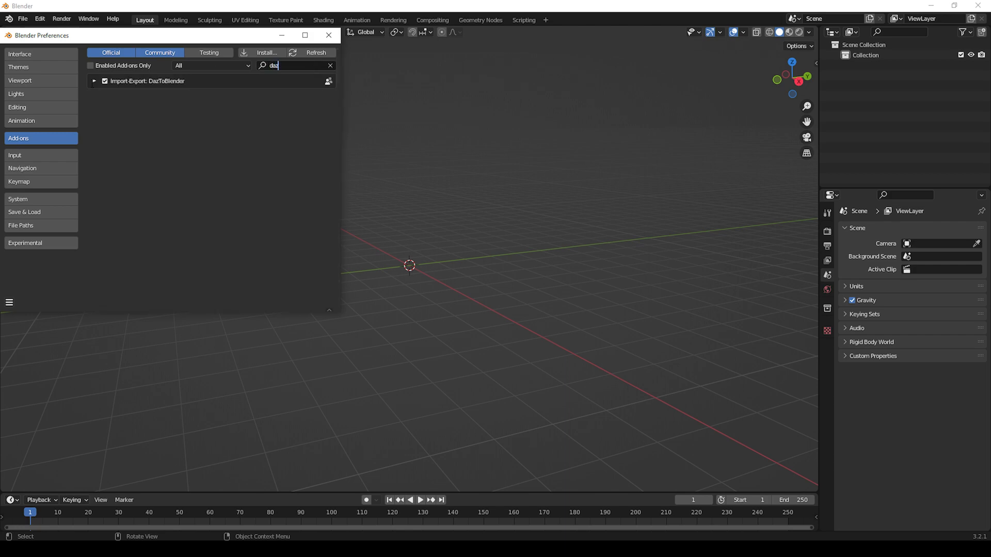
left_click(329, 35)
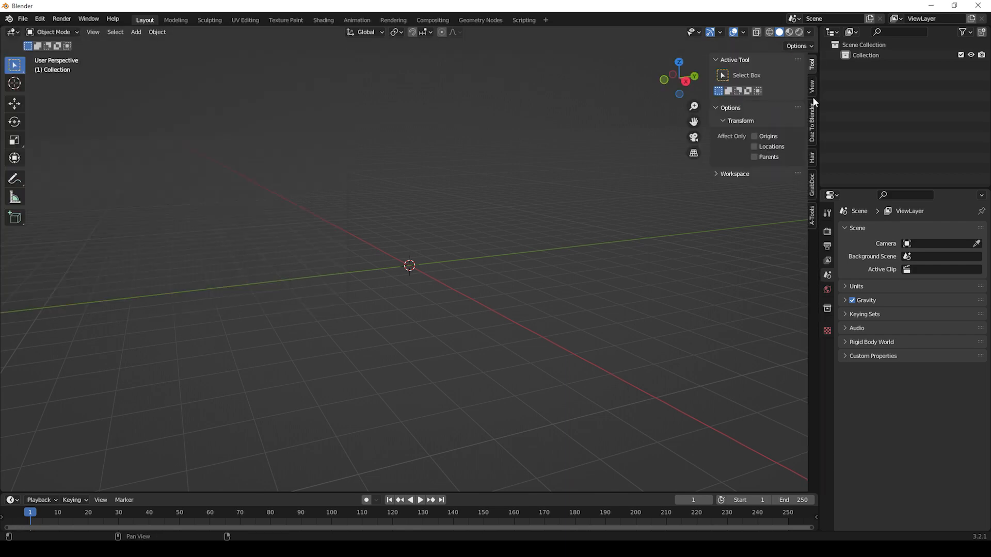
Import the new Genesis figure with the Viking Hair through the Daz To Blender panel.
left_click(812, 123)
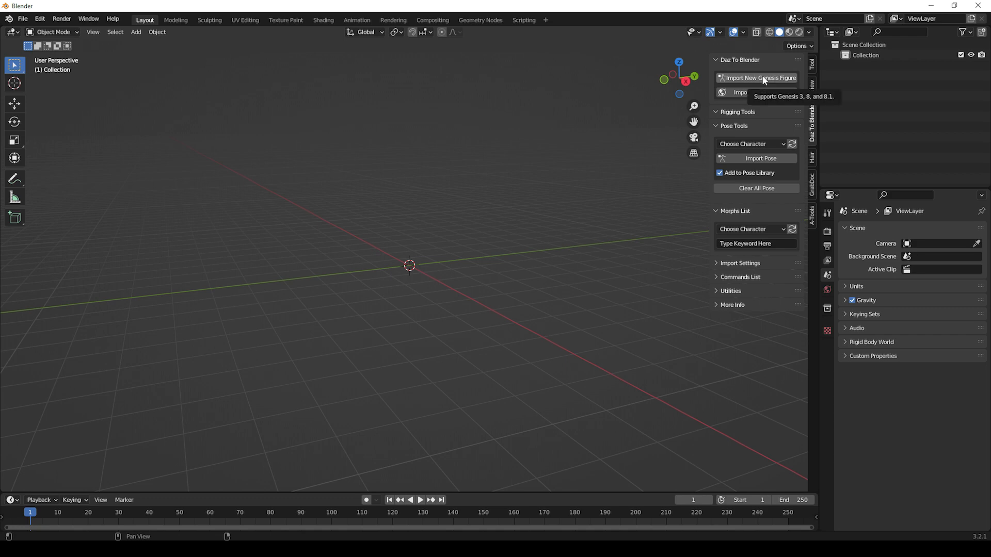
left_click(757, 78)
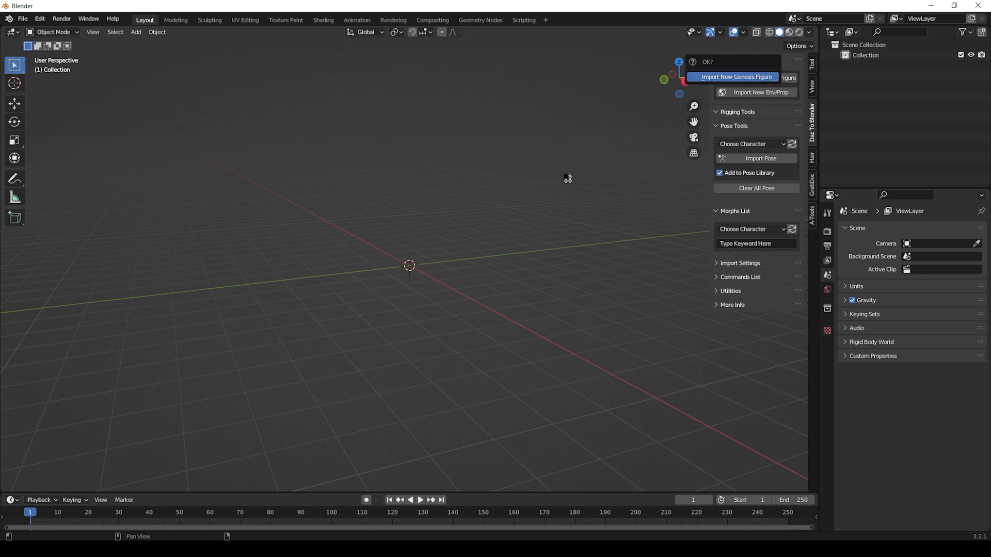
left_click(736, 76)
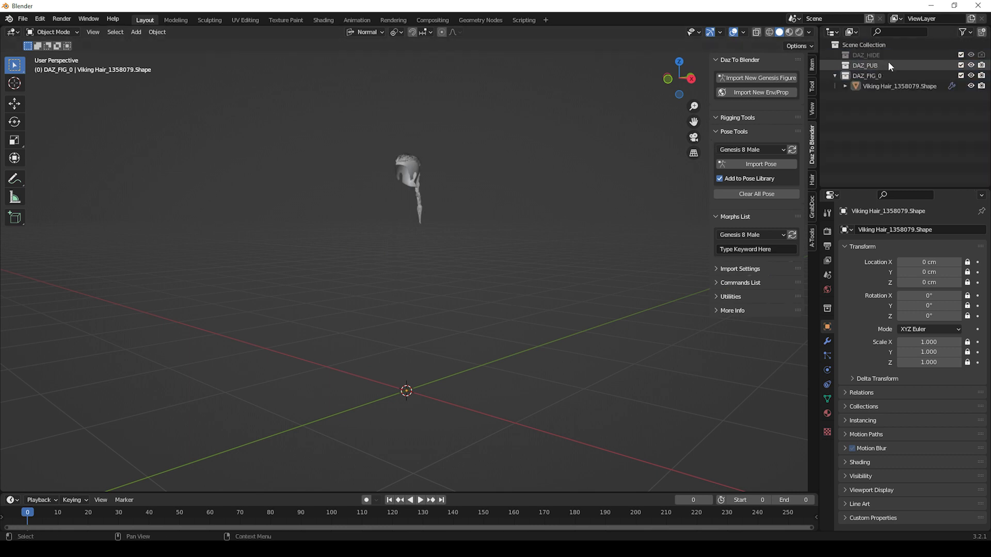
Import Maya_VikingFace.FBX so the head sits in the scene with the Viking Hair.
left_click(21, 19)
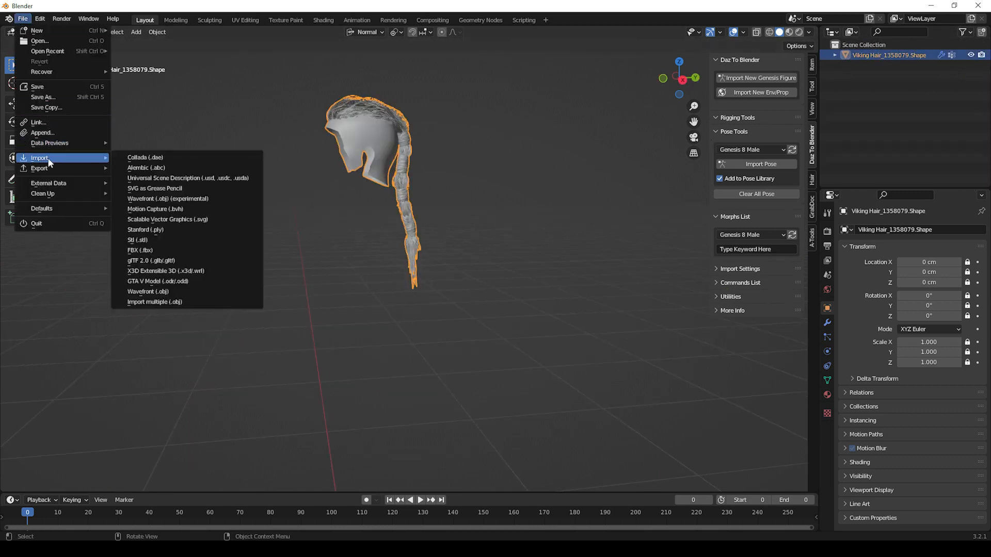
left_click(138, 252)
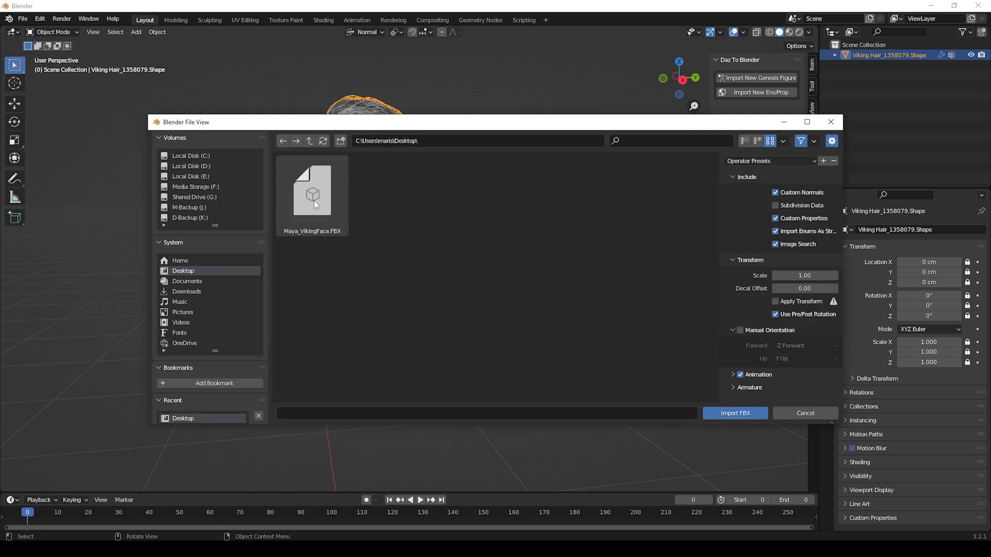
left_click(734, 413)
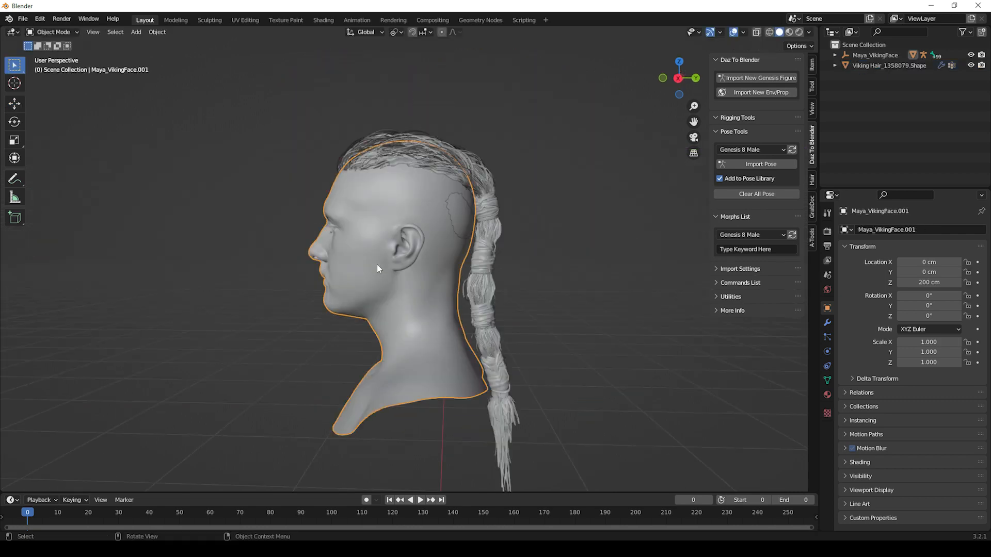
left_click_drag(379, 253, 354, 224)
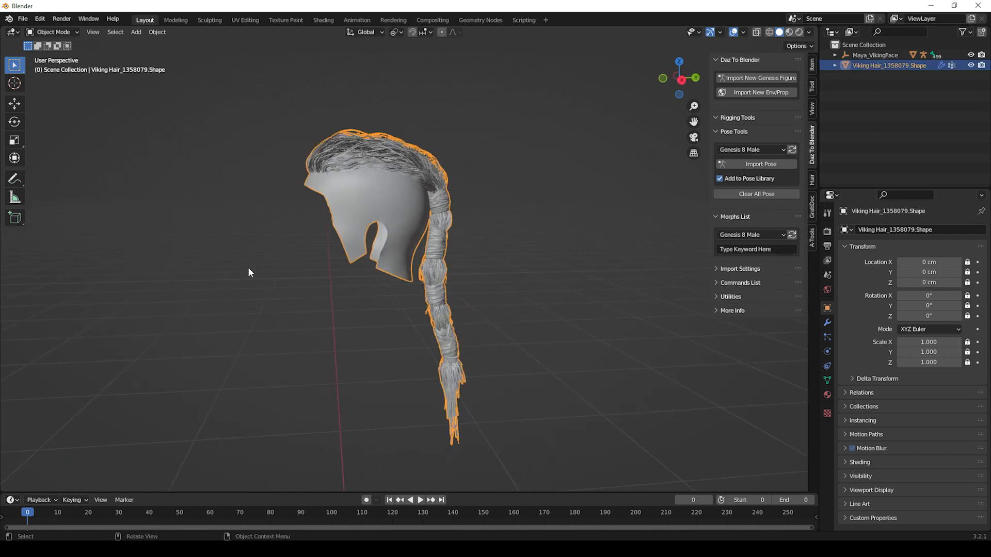
Separate the selected scalp cap geometry into its own object in Edit Mode.
key("Tab")
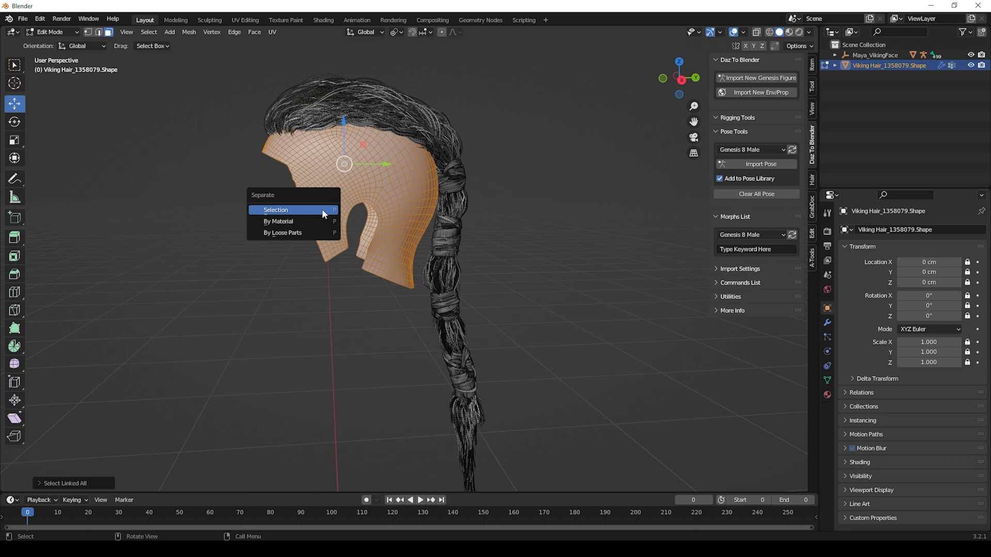
left_click(274, 210)
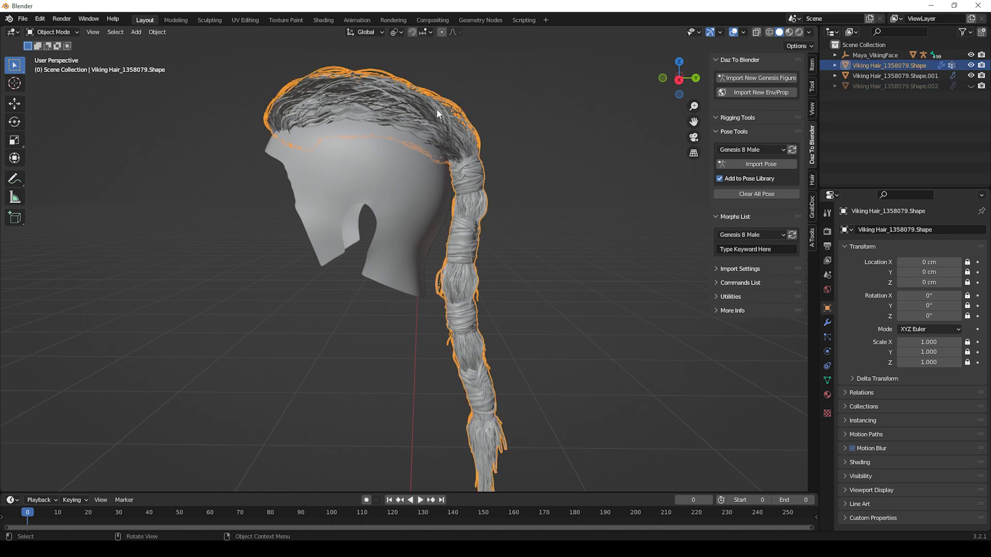
Convert the loose hair object Shape.001 into particle hair strands with Convert Hair.
left_click(894, 75)
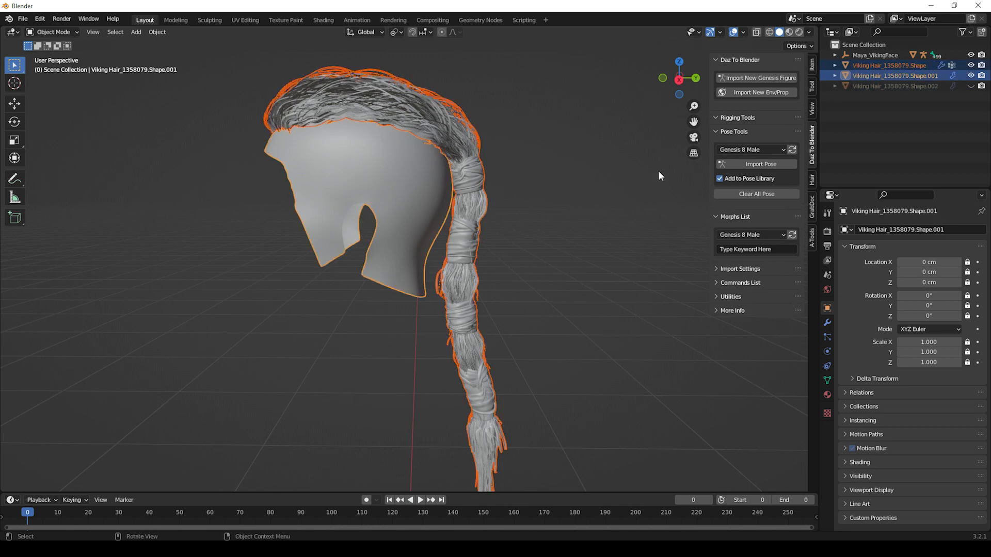
left_click(812, 177)
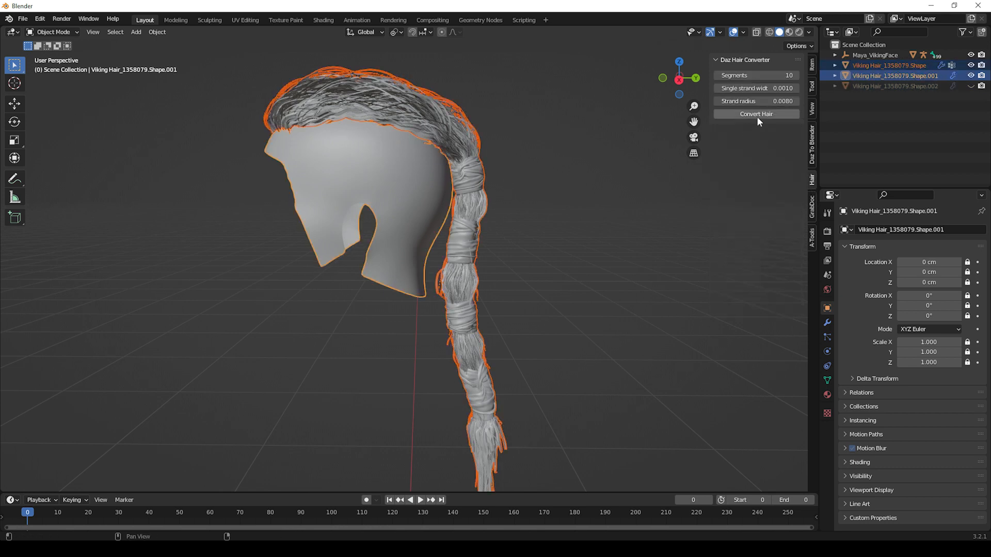
left_click(756, 114)
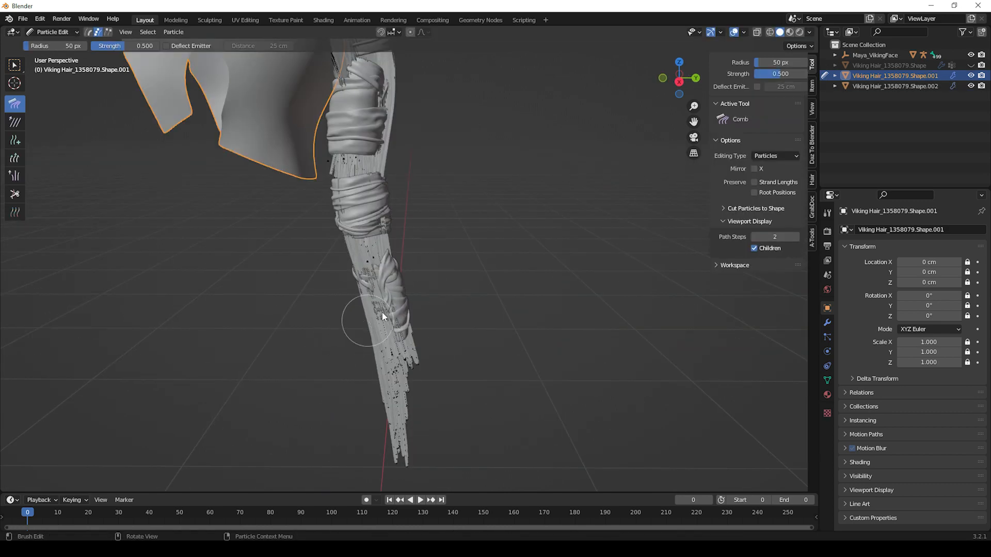
Comb the particle strands down along the lower braid and its tip.
left_click_drag(382, 316, 364, 357)
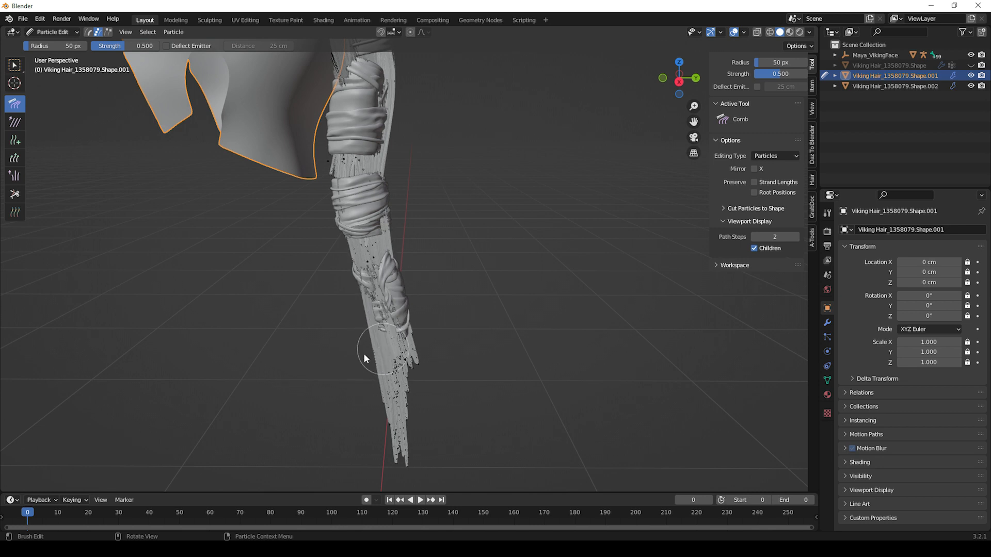
left_click(52, 32)
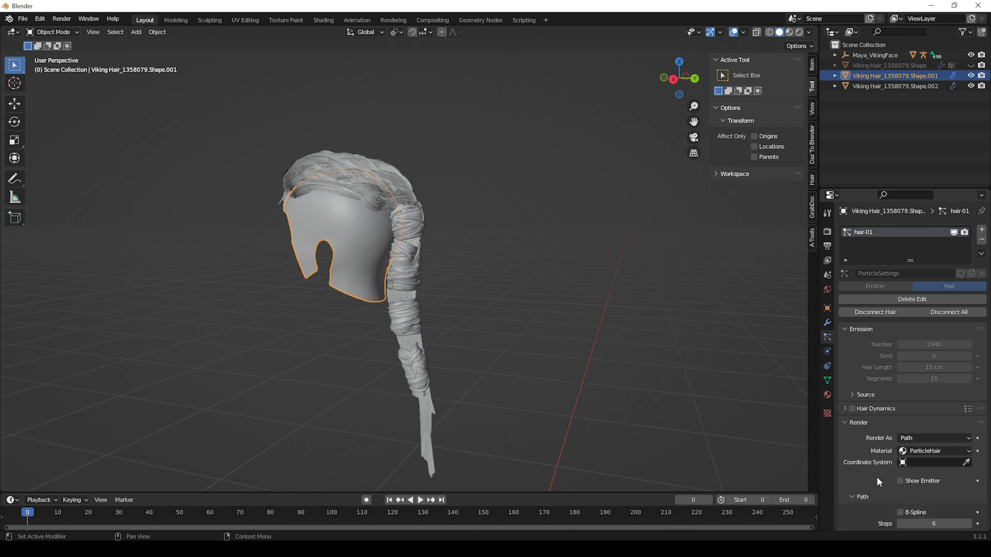
Export the selected hair as Alembic file Viking_Hair.abc to the desktop.
left_click(21, 18)
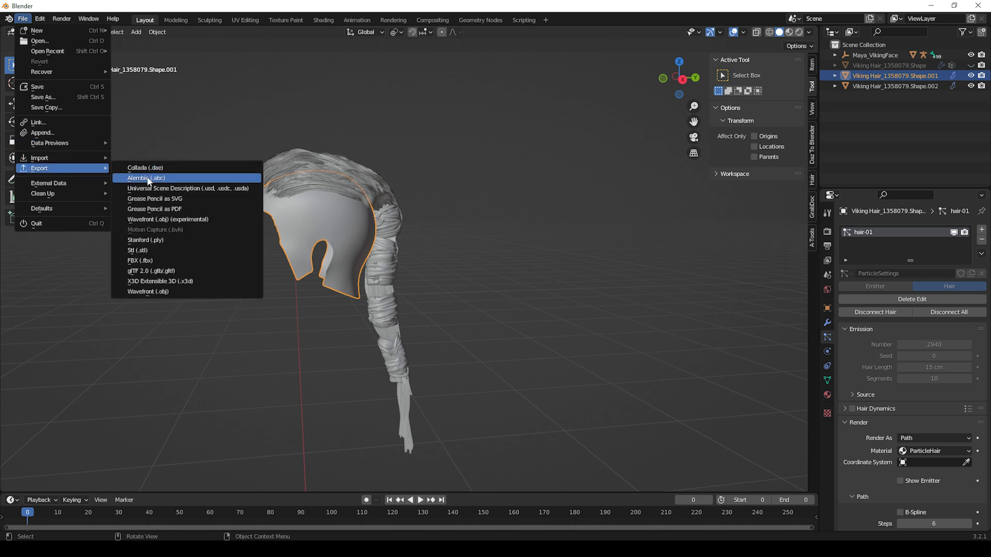
left_click(145, 178)
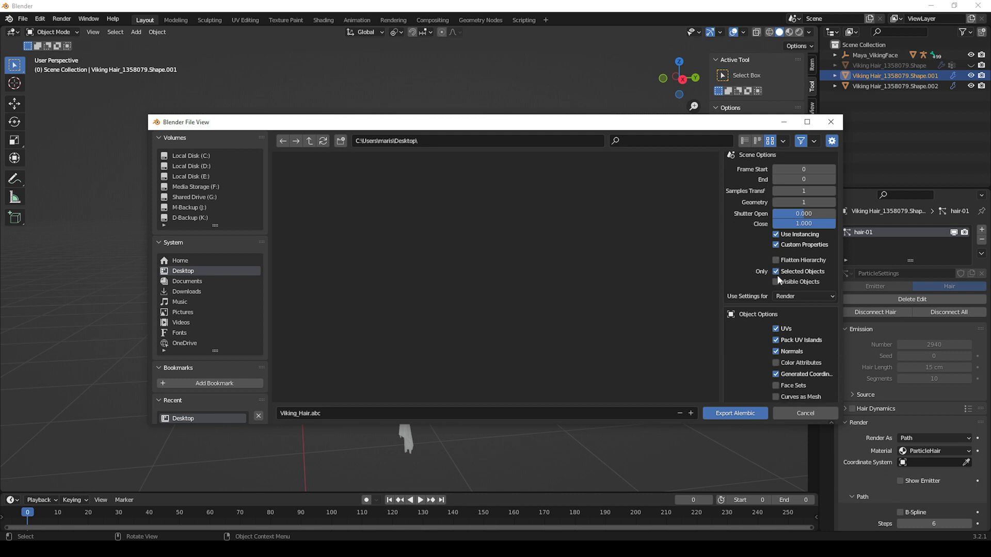
scroll("down", 3)
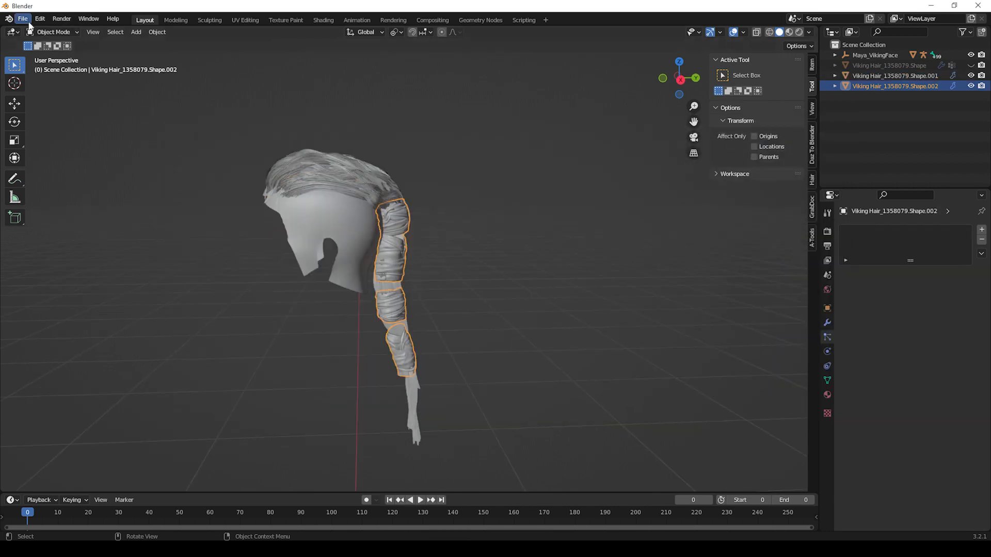
left_click(22, 18)
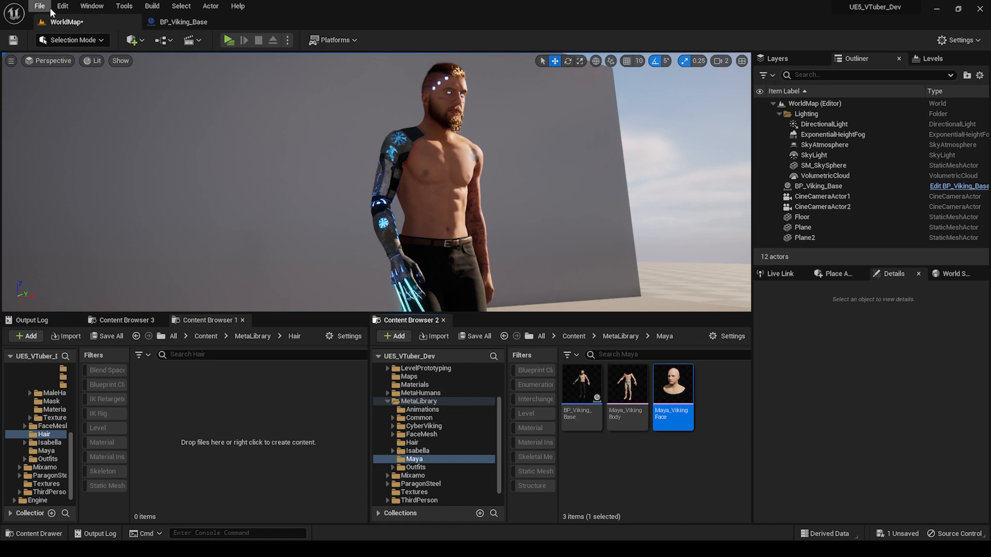
Import Viking_Hair.abc as a groom with rotation -90, 0, 180 alongside the Hair_band meshes.
type("groom")
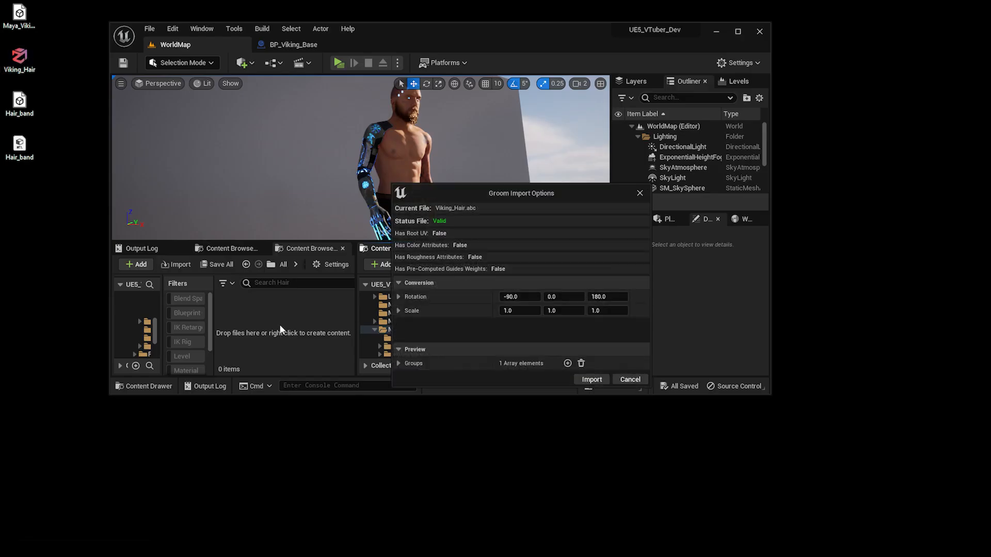
mouse_move(680, 188)
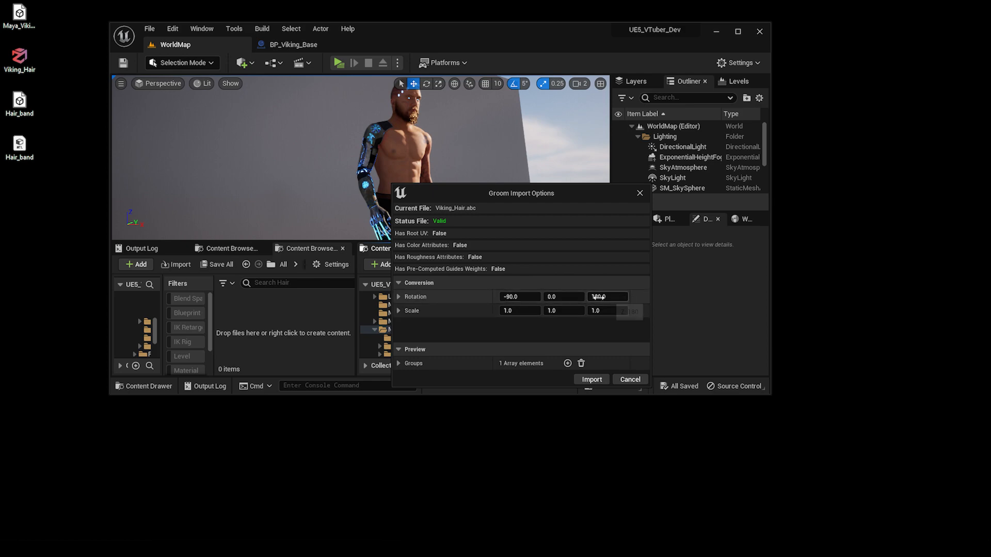
left_click(591, 379)
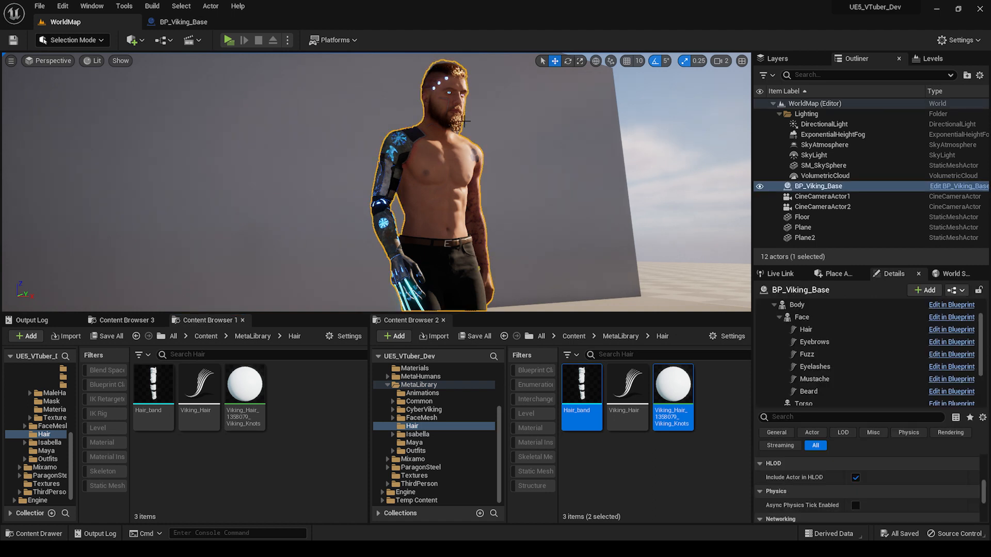
Create the Viking_Hair_Maya_VikingFace_Binding asset from the groom's Create Binding action.
left_click(807, 330)
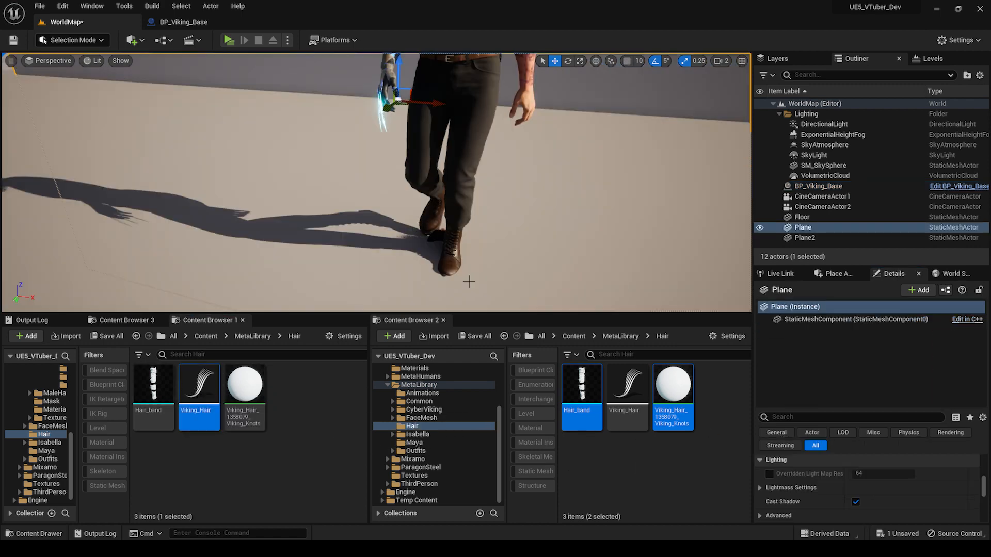
mouse_move(199, 384)
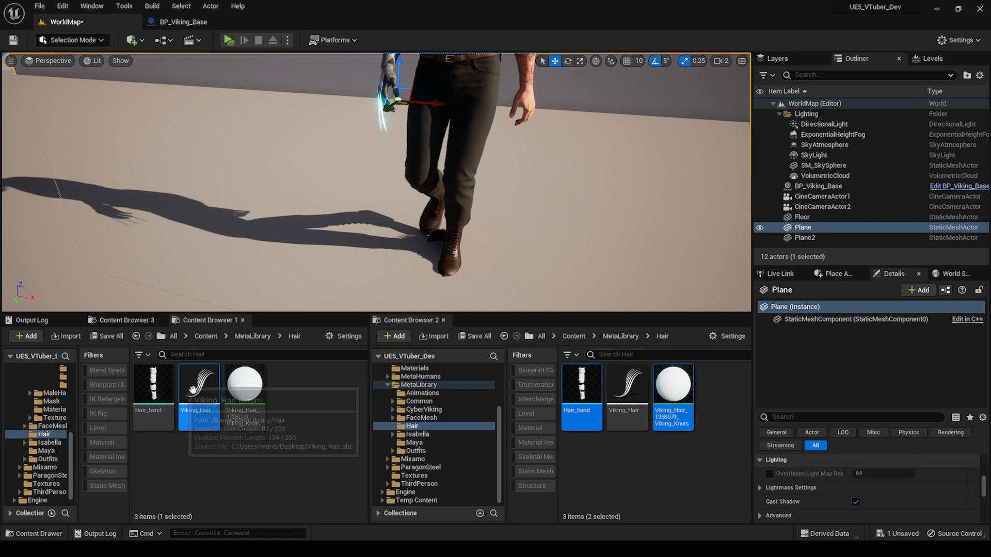
right_click(198, 382)
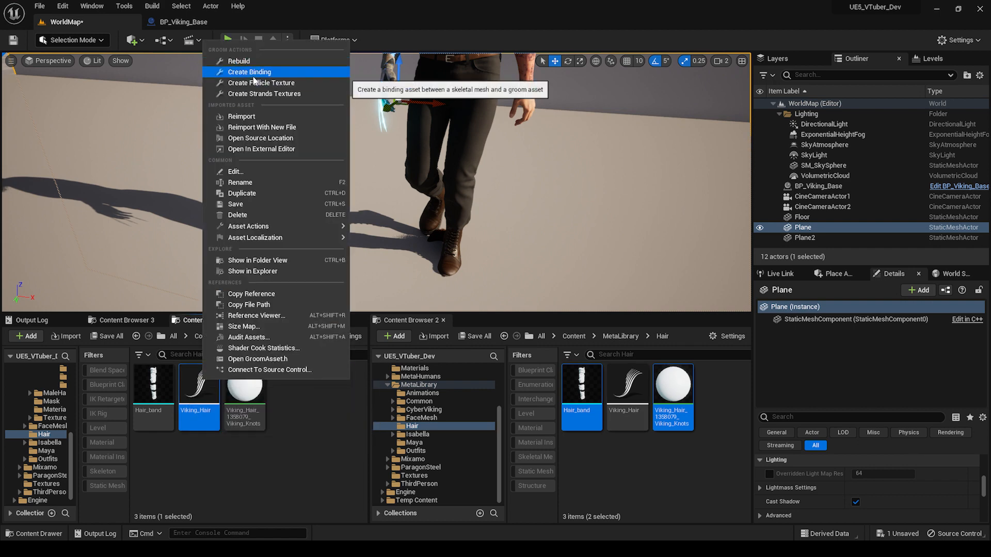
left_click(249, 71)
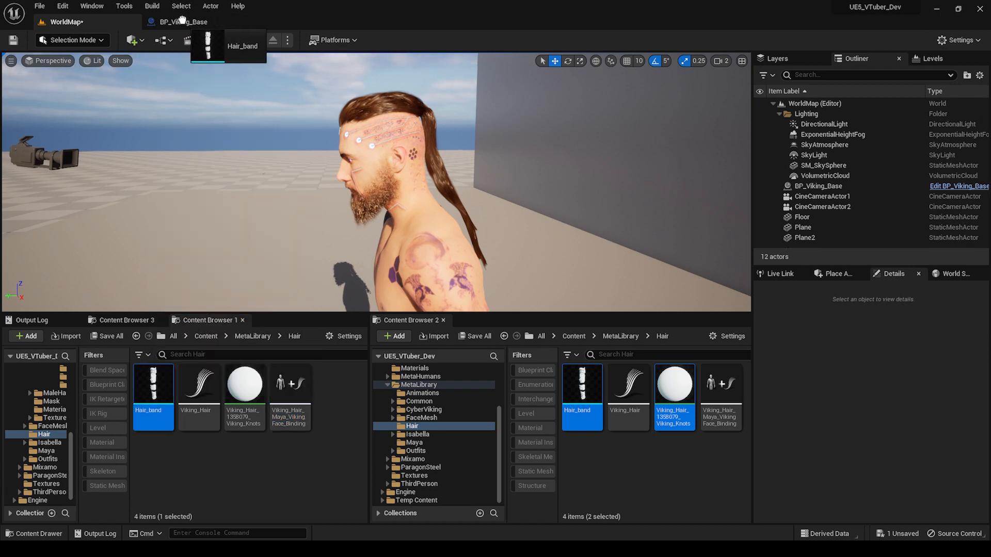
In BP_Viking_Base, wire Add Static Mesh Component's output into a new Attach Component To Component node.
left_click(182, 21)
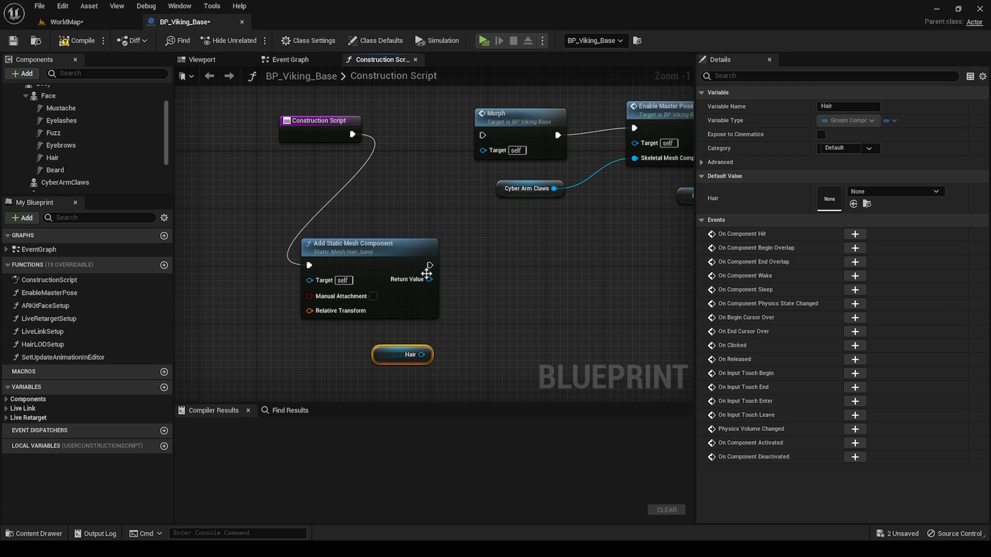
left_click_drag(429, 280, 497, 265)
type("attach to co")
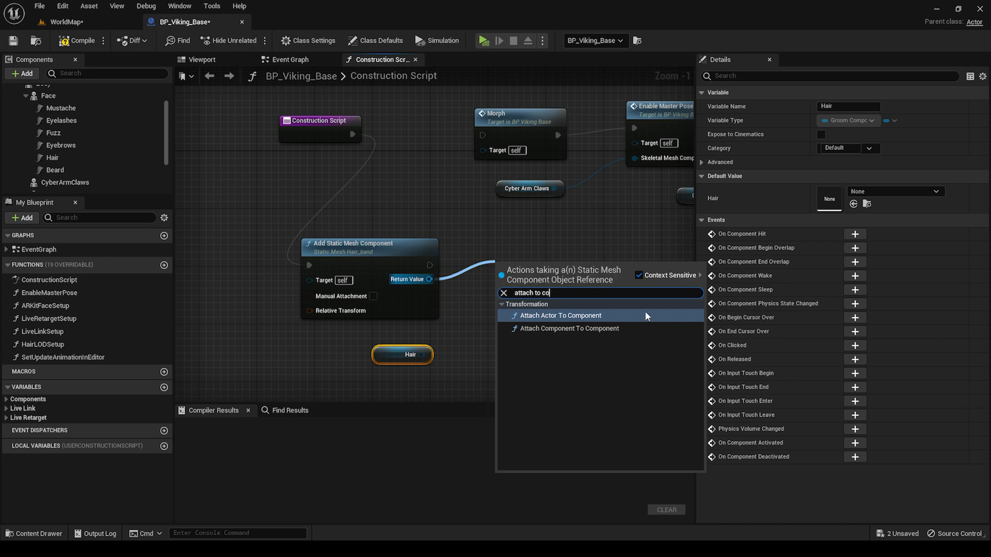
left_click(569, 329)
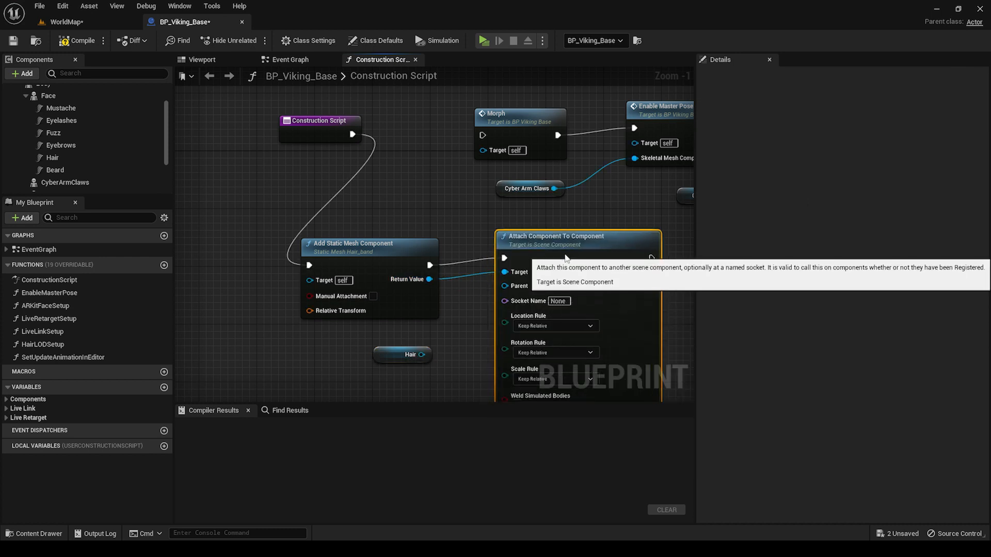